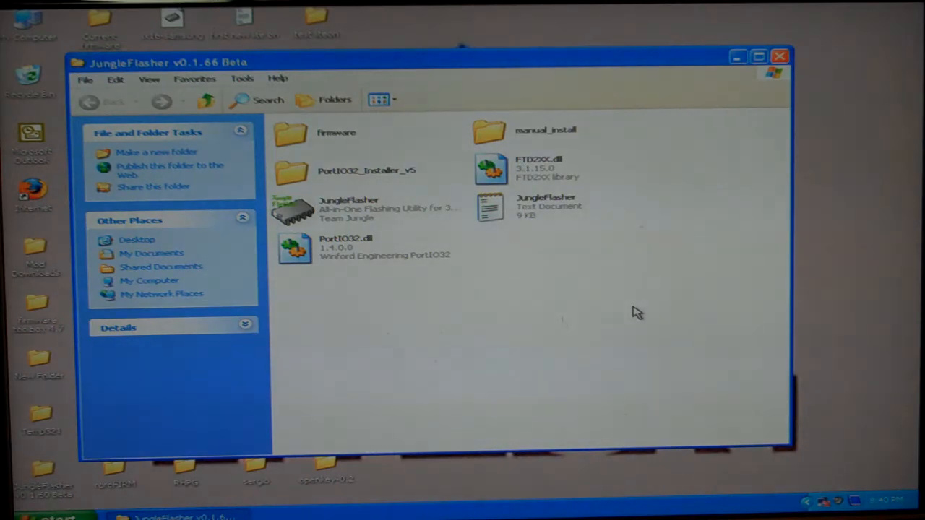
pyautogui.moveTo(633, 305)
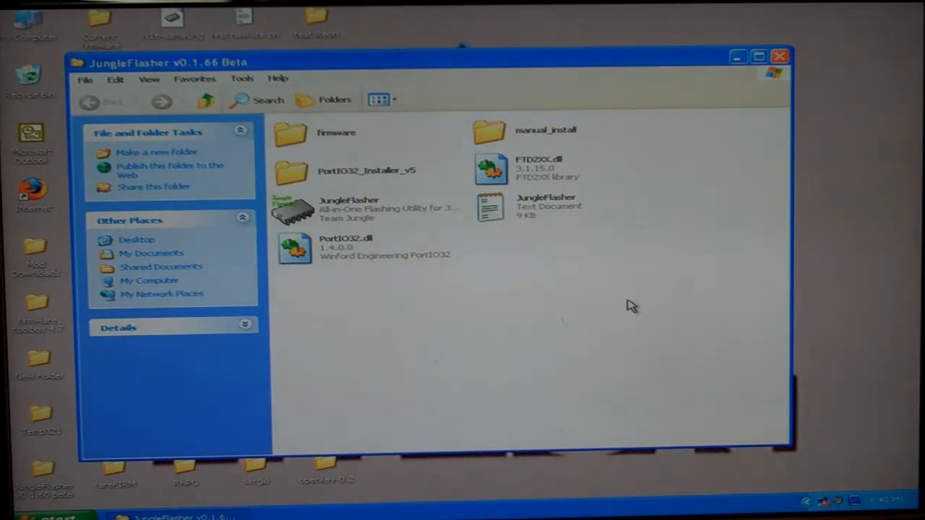
pyautogui.moveTo(623, 289)
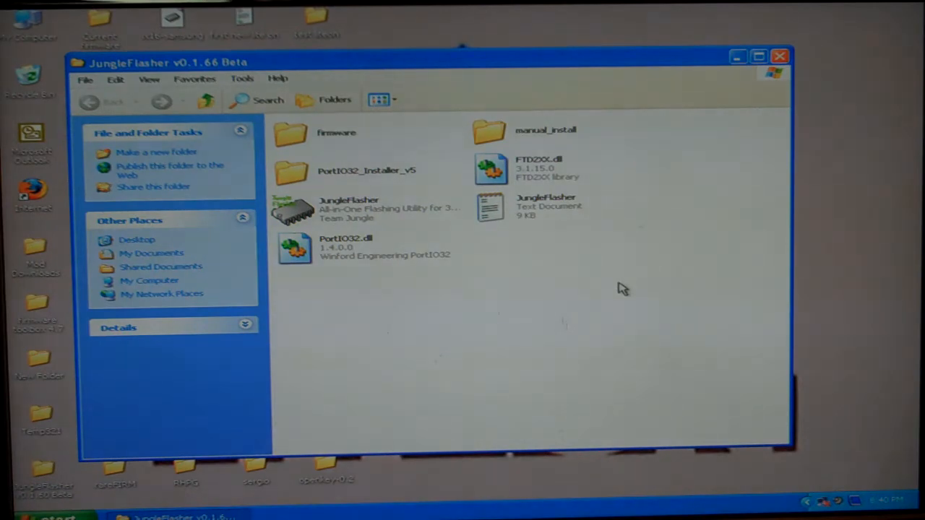
pyautogui.moveTo(565, 312)
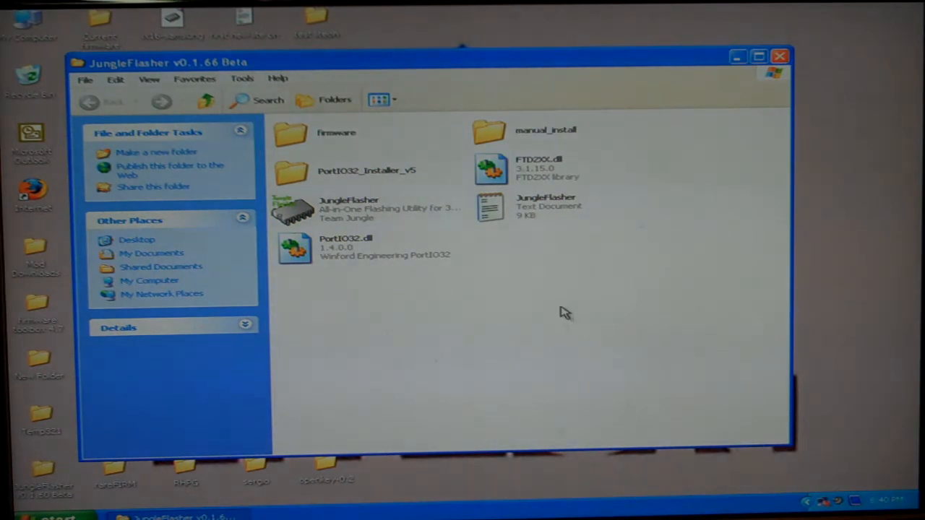
pyautogui.moveTo(543, 305)
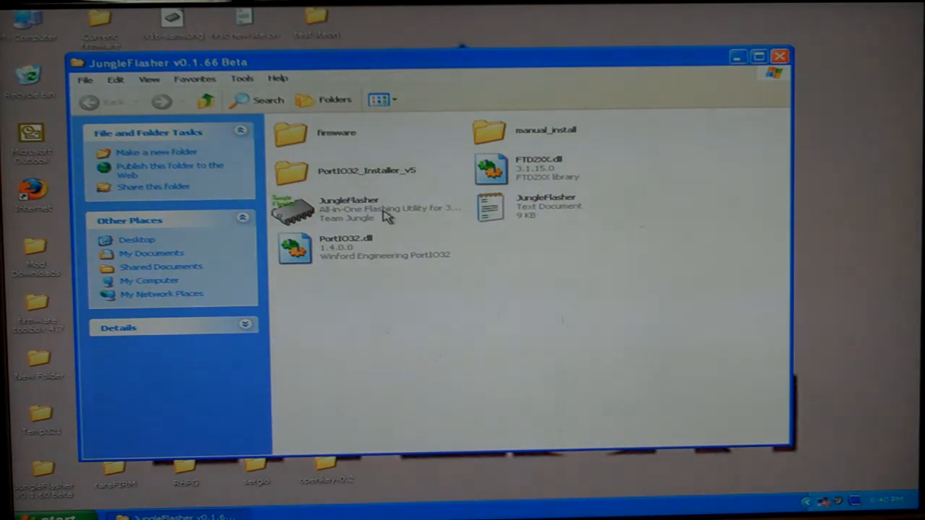
pyautogui.moveTo(344, 159)
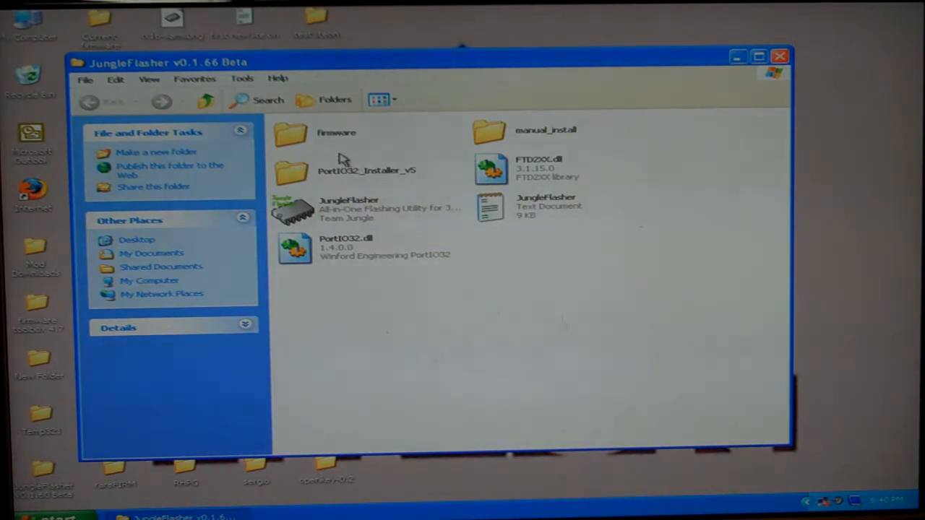
pyautogui.moveTo(292, 133)
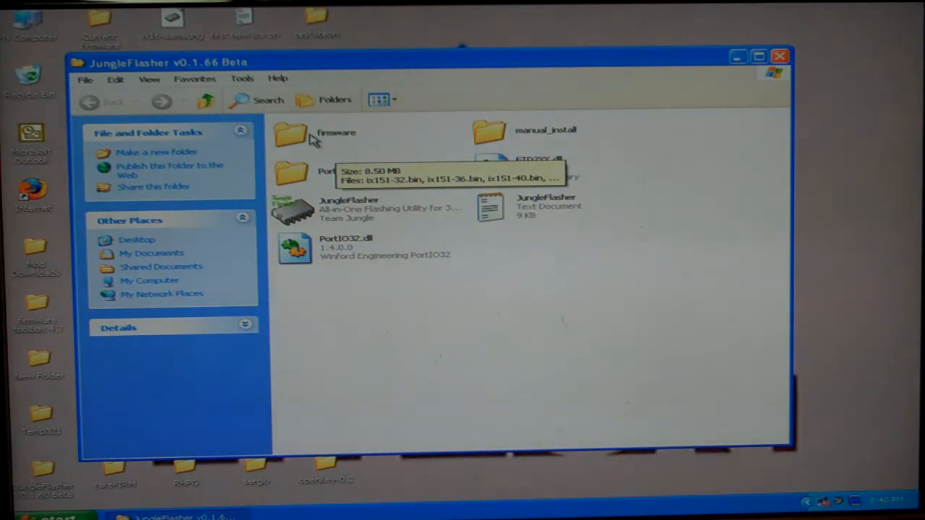
# Step: Show the ix151 iXtreme firmware files inside JungleFlasher's firmware folder
pyautogui.doubleClick(292, 137)
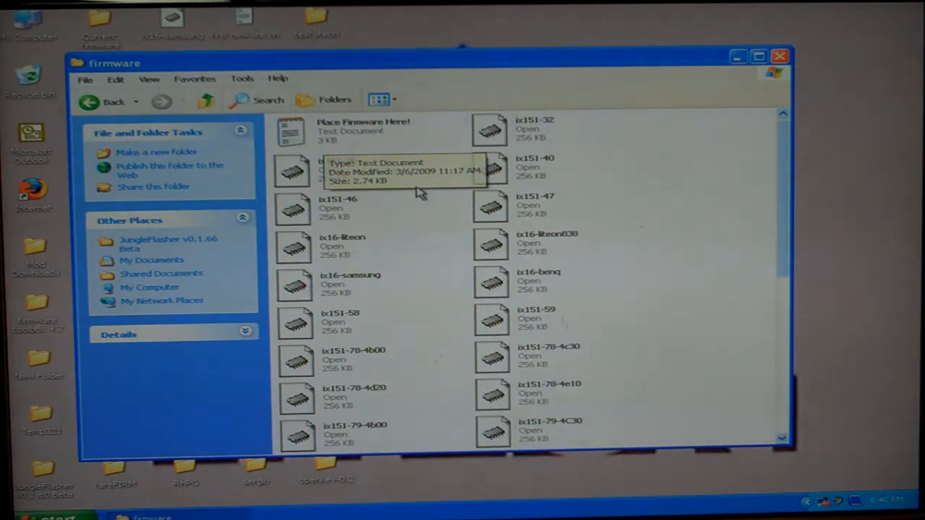
pyautogui.moveTo(383, 205)
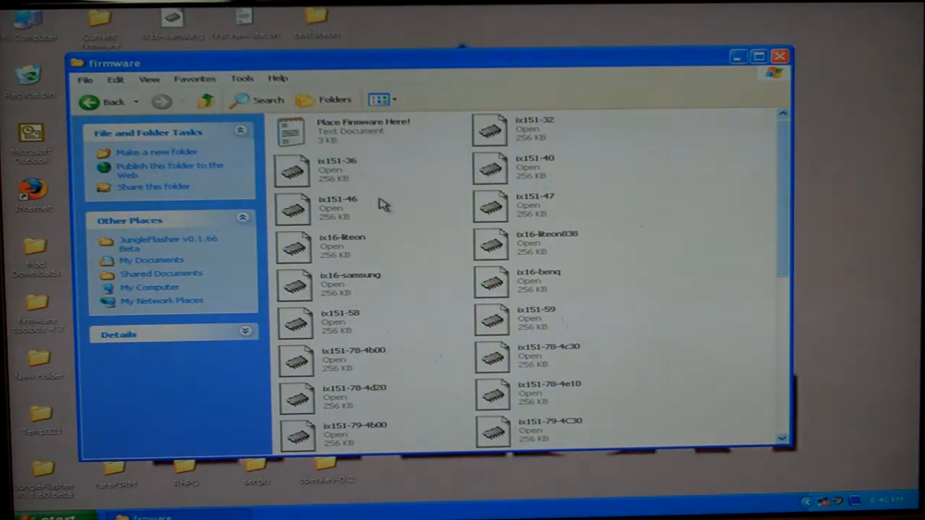
pyautogui.moveTo(474, 274)
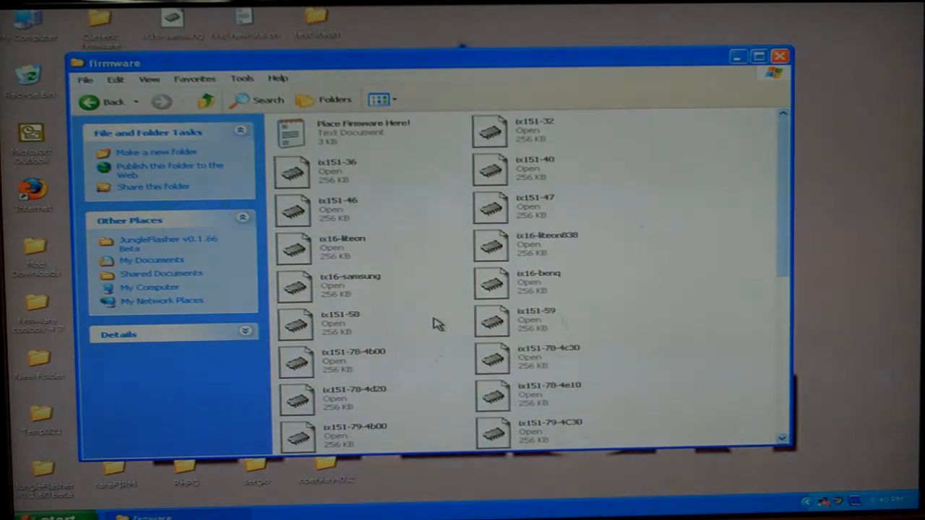
pyautogui.moveTo(402, 266)
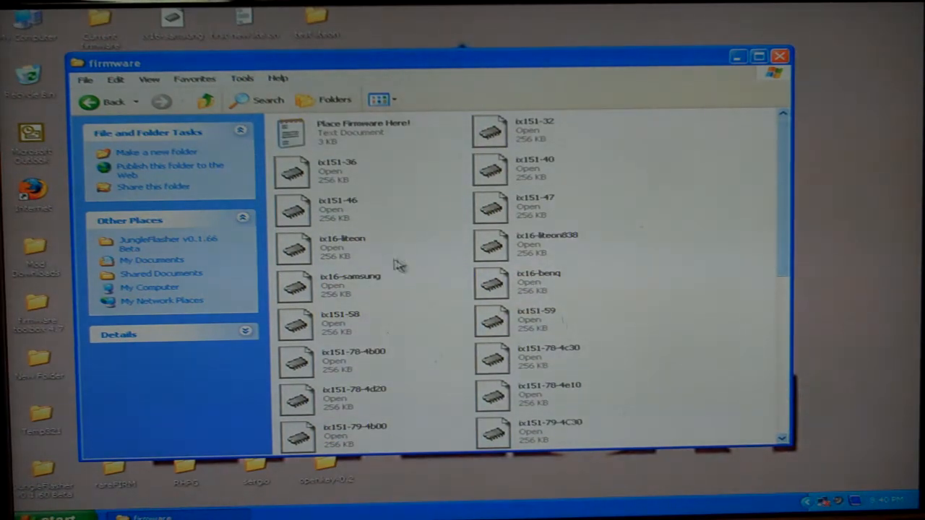
pyautogui.moveTo(416, 263)
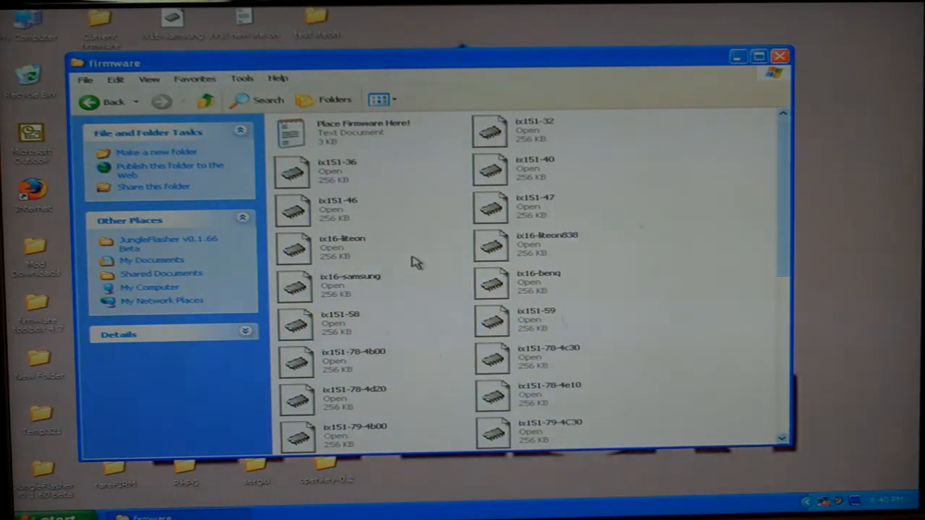
pyautogui.moveTo(116, 124)
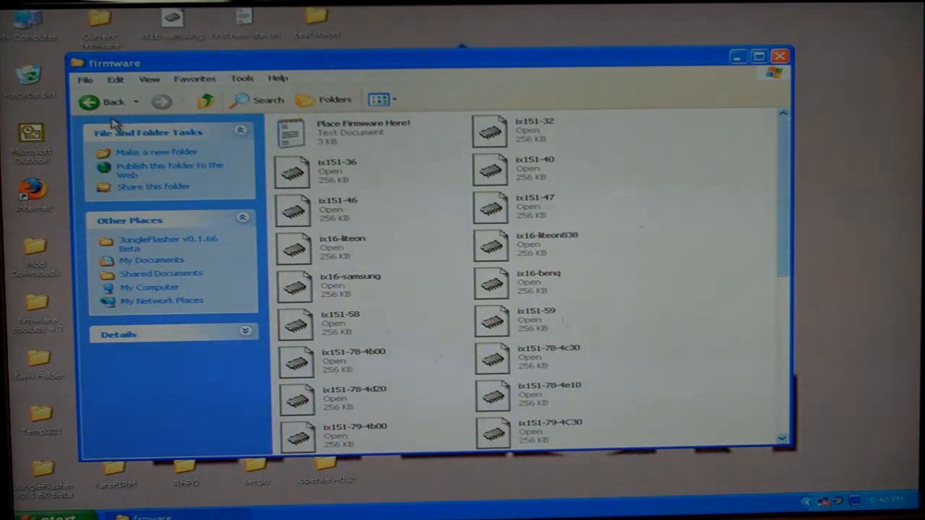
# Step: Go back up to the JungleFlasher folder and launch JungleFlasher v0.1.66 Beta
pyautogui.click(107, 101)
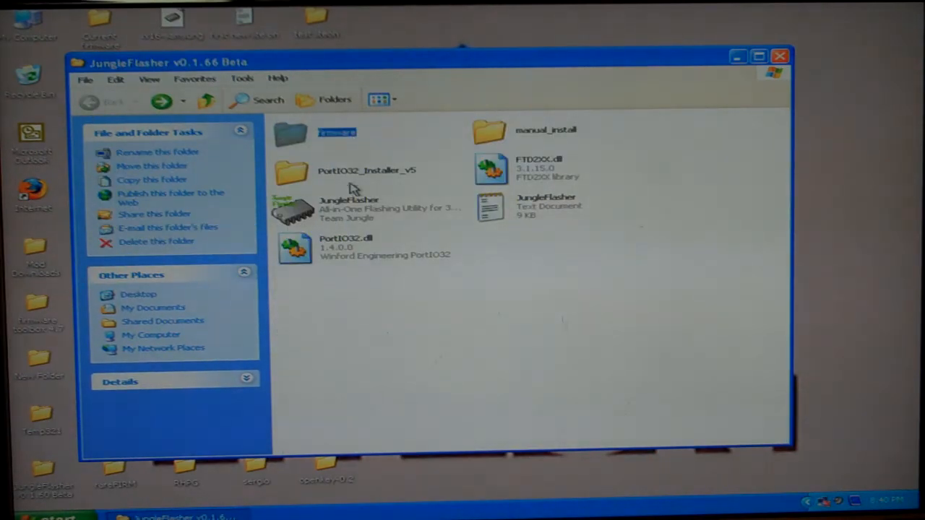
pyautogui.moveTo(364, 224)
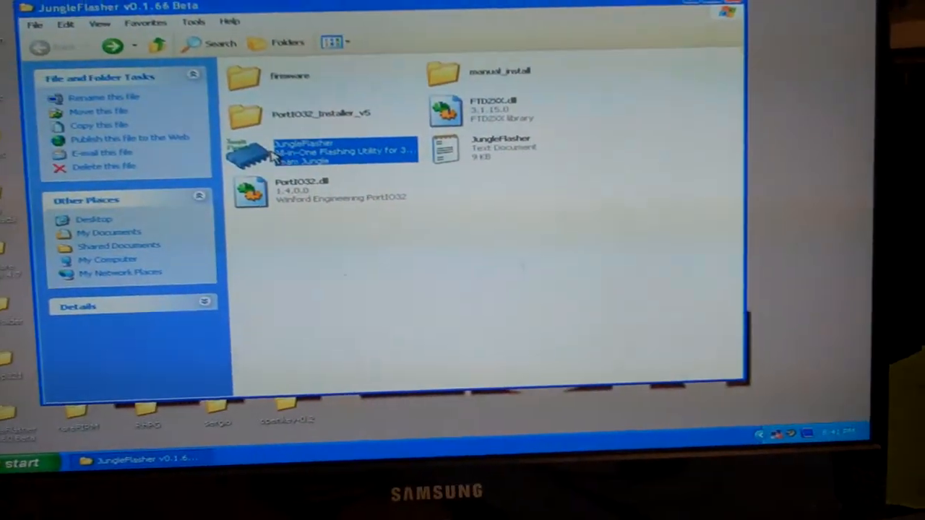
pyautogui.doubleClick(303, 151)
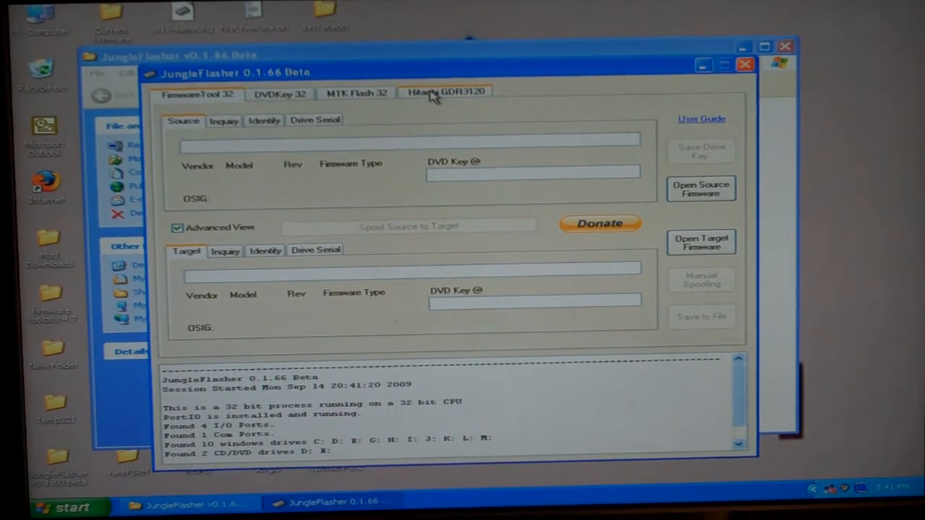
# Step: Send Mode-B to the Hitachi GDR3120L on port 0x20C0 and rescan until the log reports Hitachi found
pyautogui.click(445, 92)
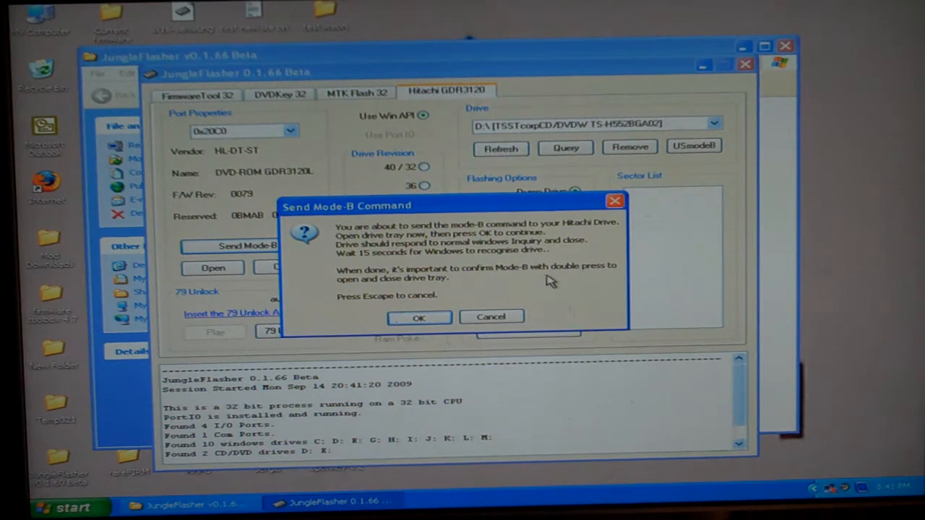
pyautogui.moveTo(476, 289)
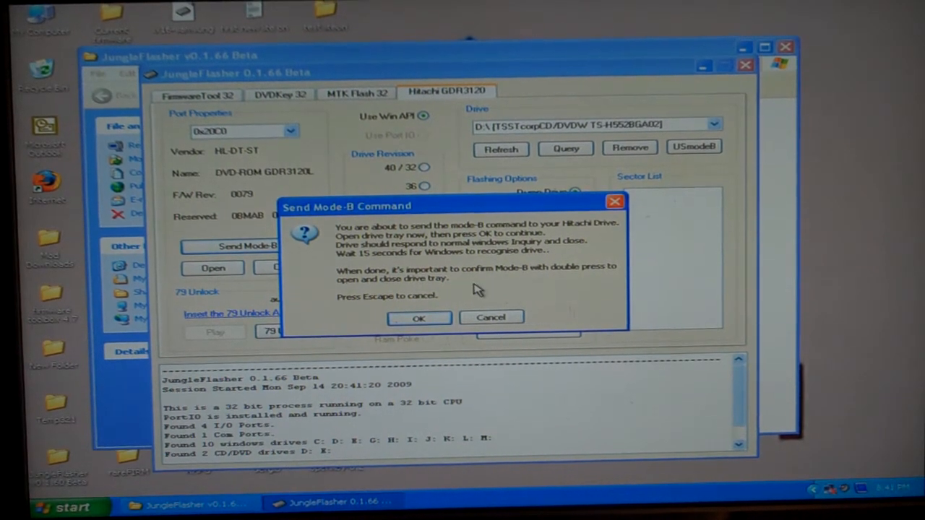
pyautogui.click(419, 318)
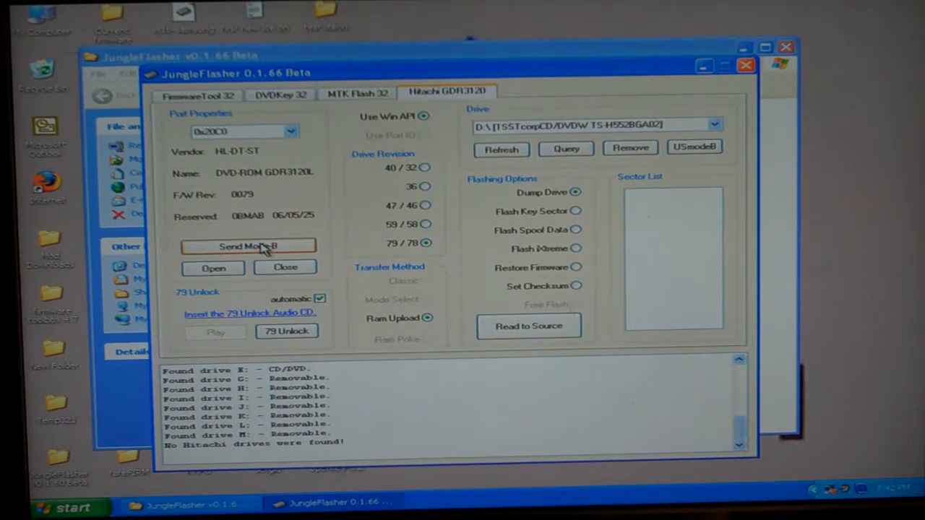
pyautogui.click(248, 246)
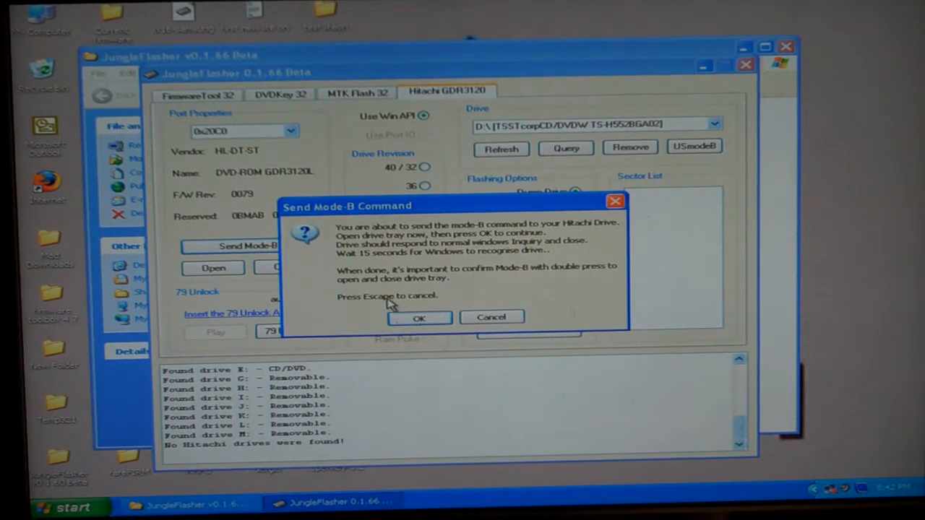
pyautogui.click(419, 318)
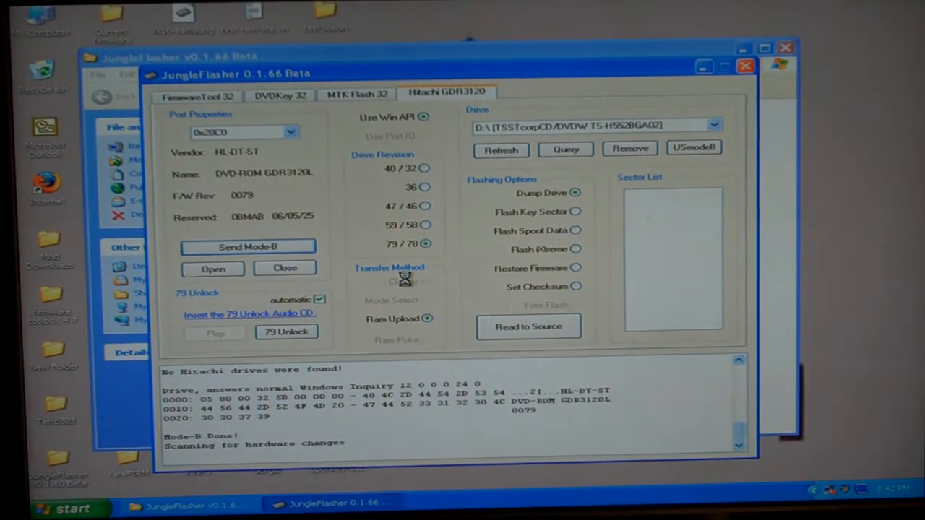
pyautogui.click(500, 151)
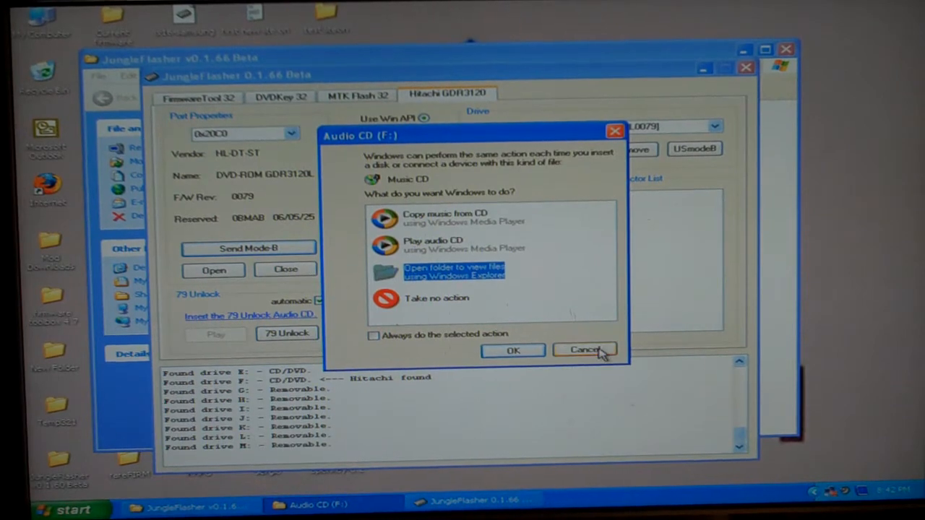
# Step: Dismiss the Audio CD autoplay prompt and run 79 Unlock so the unlock CD plays and ejects
pyautogui.click(583, 351)
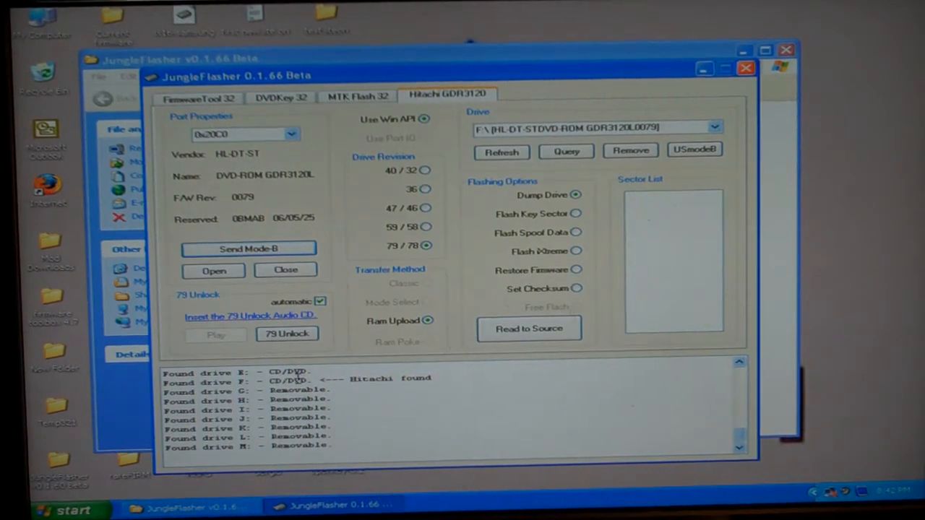
pyautogui.moveTo(275, 355)
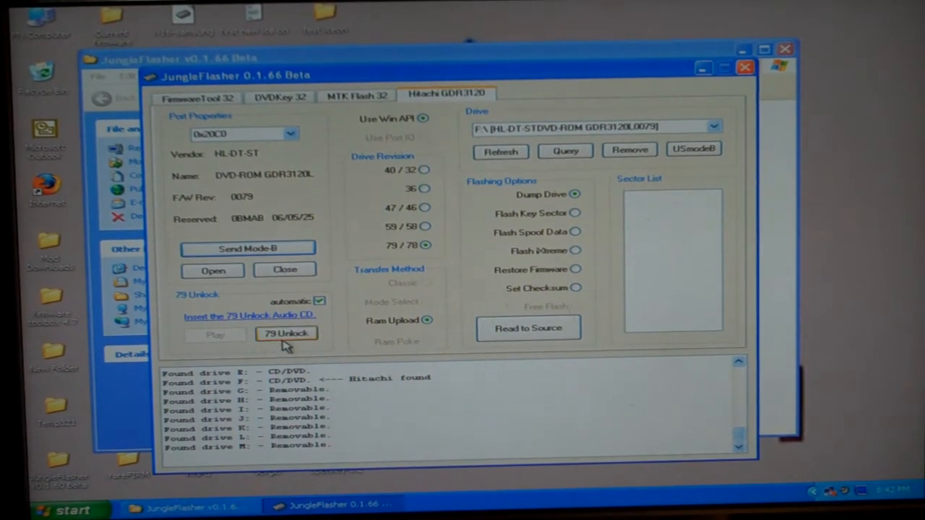
pyautogui.click(286, 333)
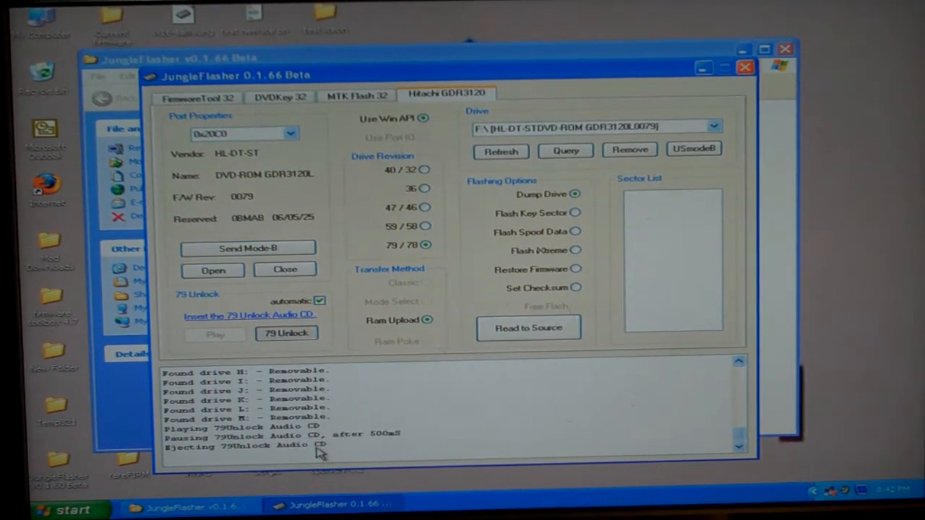
pyautogui.moveTo(422, 442)
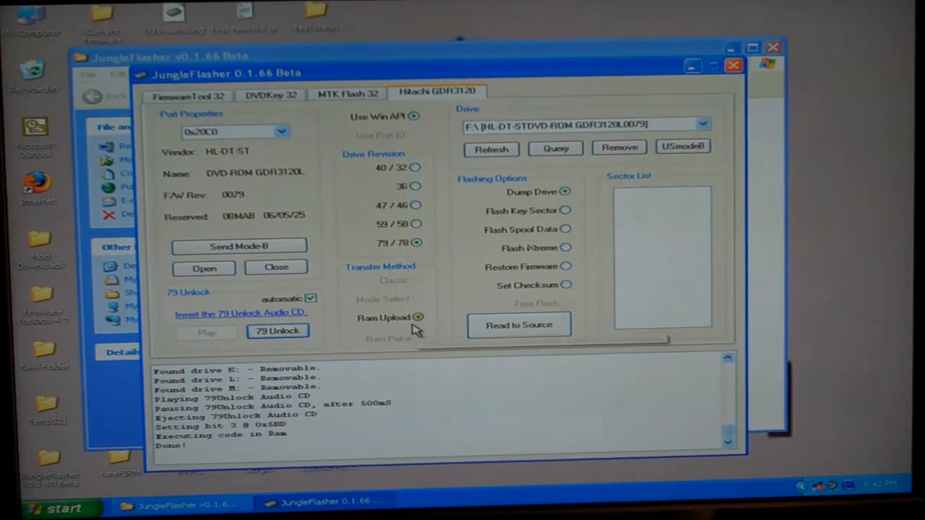
pyautogui.moveTo(419, 318)
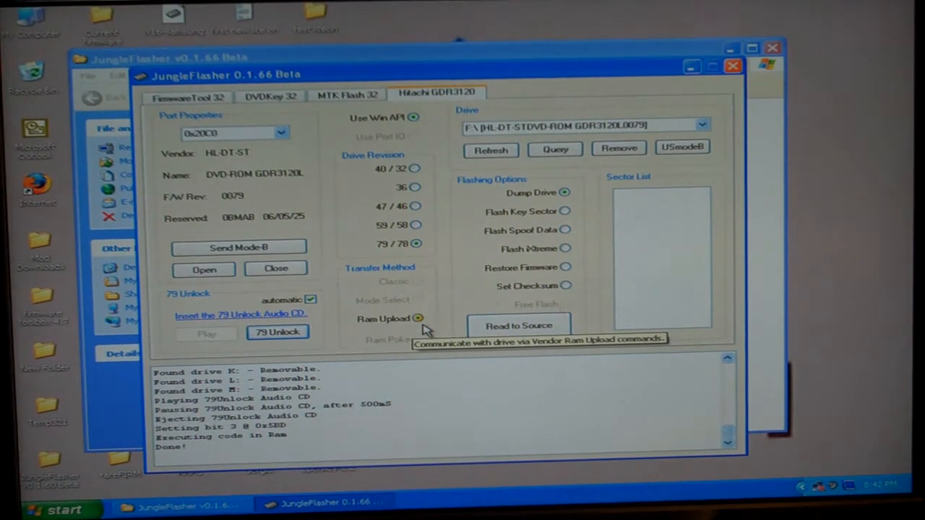
pyautogui.moveTo(566, 222)
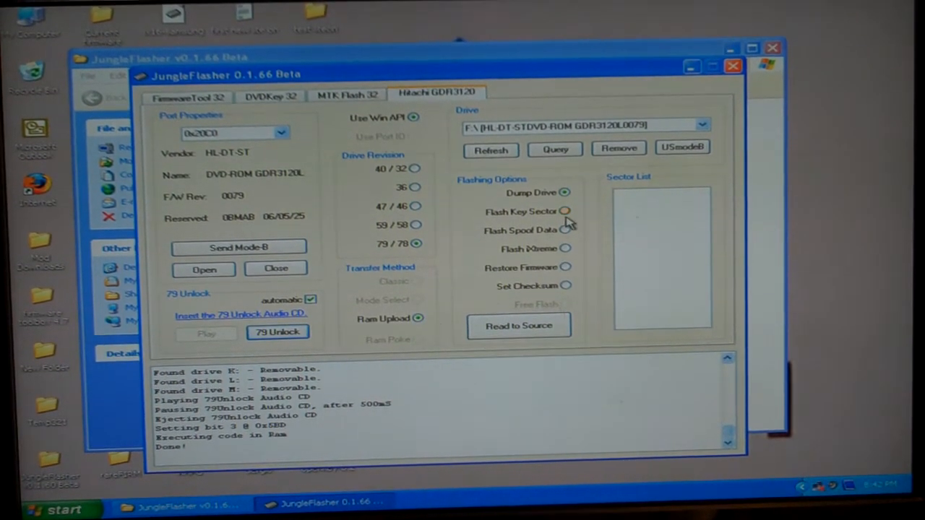
# Step: Dump the original firmware as Hit-OFW.bin in Desktop\RHPG VIDEO and load it as source
pyautogui.click(517, 325)
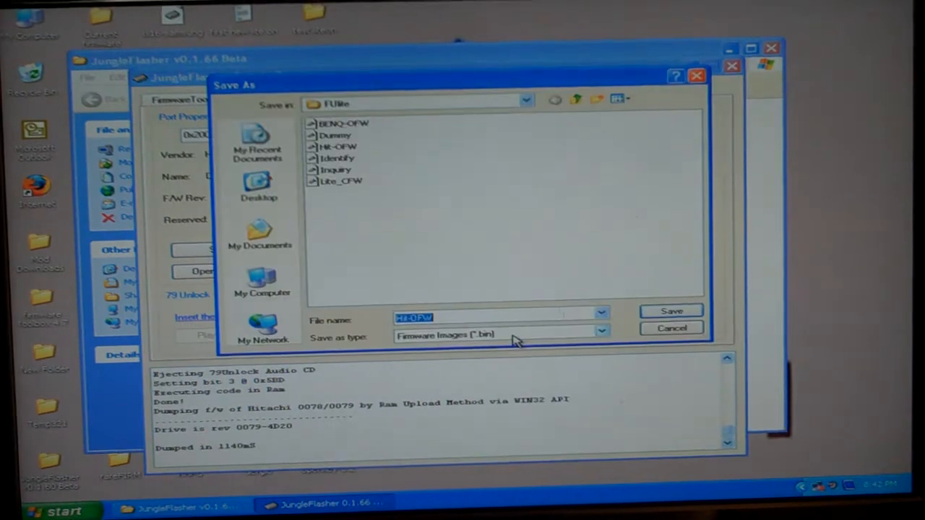
pyautogui.click(259, 188)
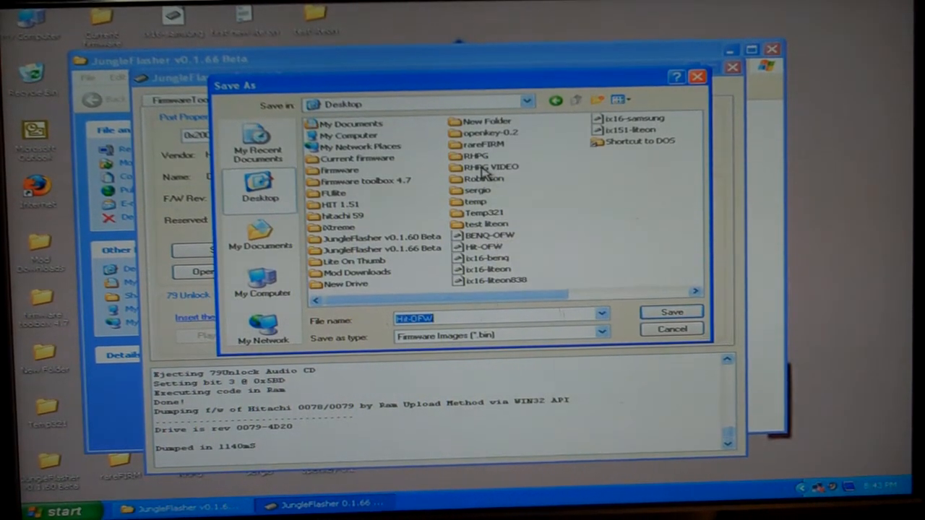
pyautogui.doubleClick(488, 166)
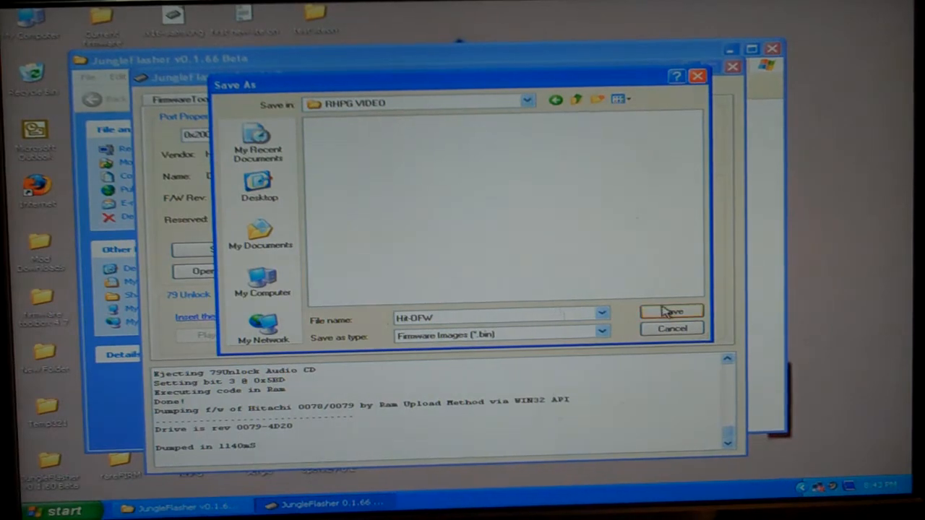
pyautogui.click(670, 311)
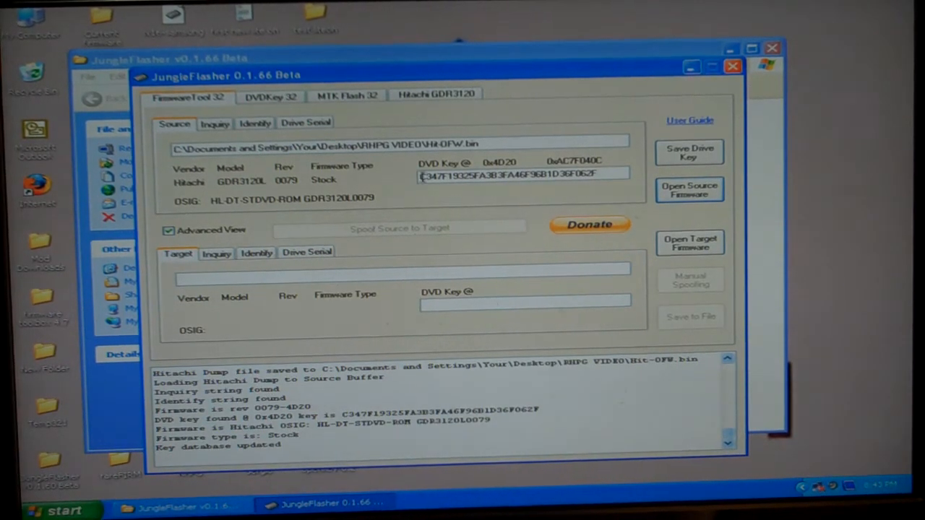
# Step: Flash iXtreme 1.51 to the drive, saving the backup dump and accepting the stability prompt, until Write Verified
pyautogui.click(433, 92)
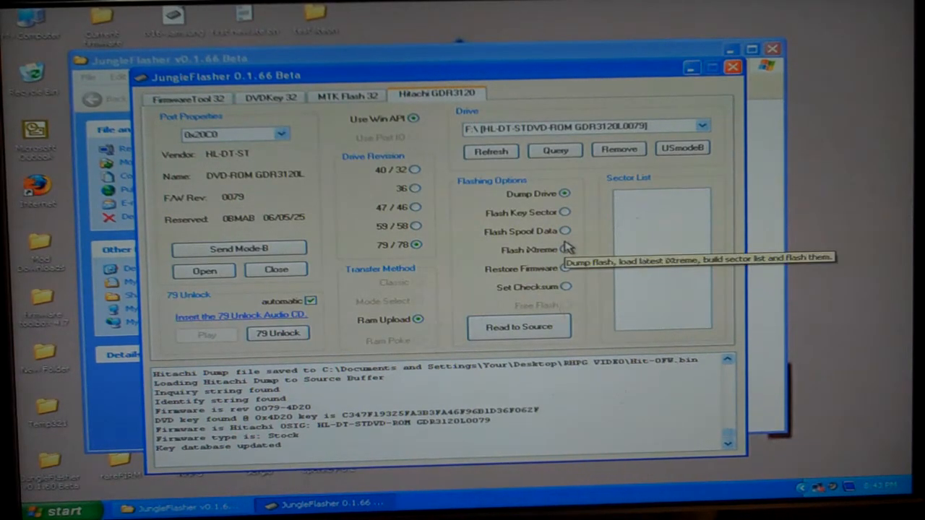
pyautogui.click(565, 249)
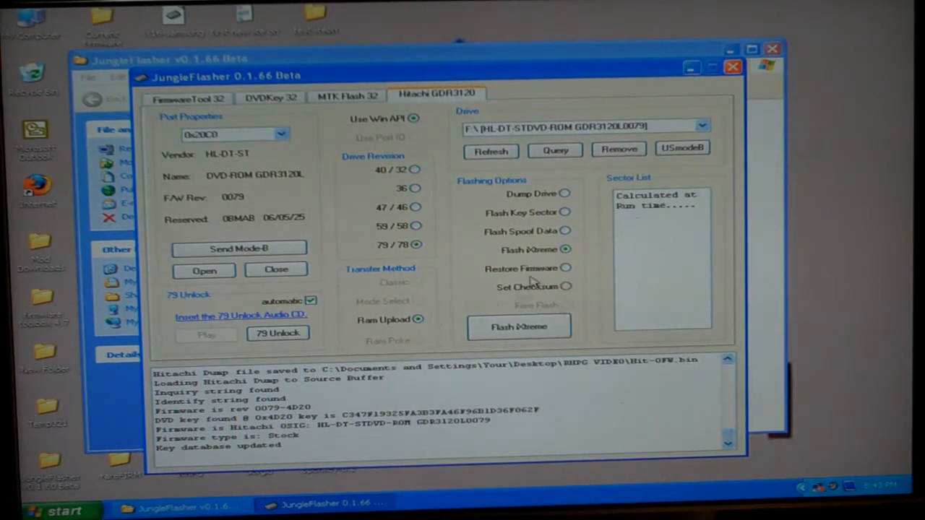
pyautogui.click(517, 326)
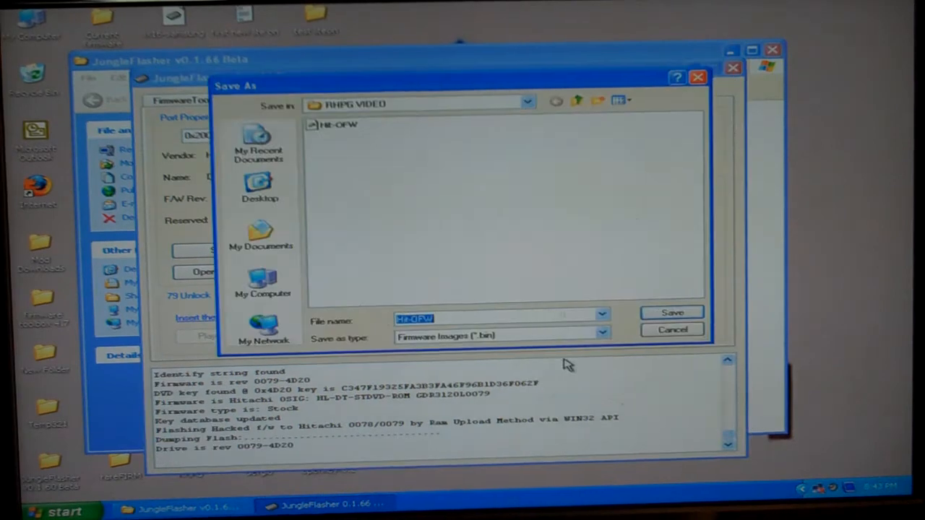
pyautogui.click(670, 312)
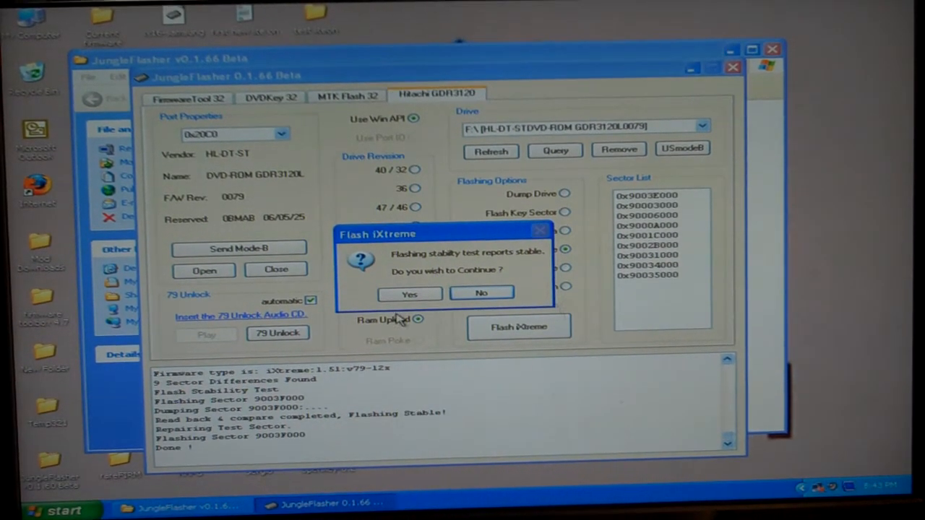
pyautogui.click(409, 292)
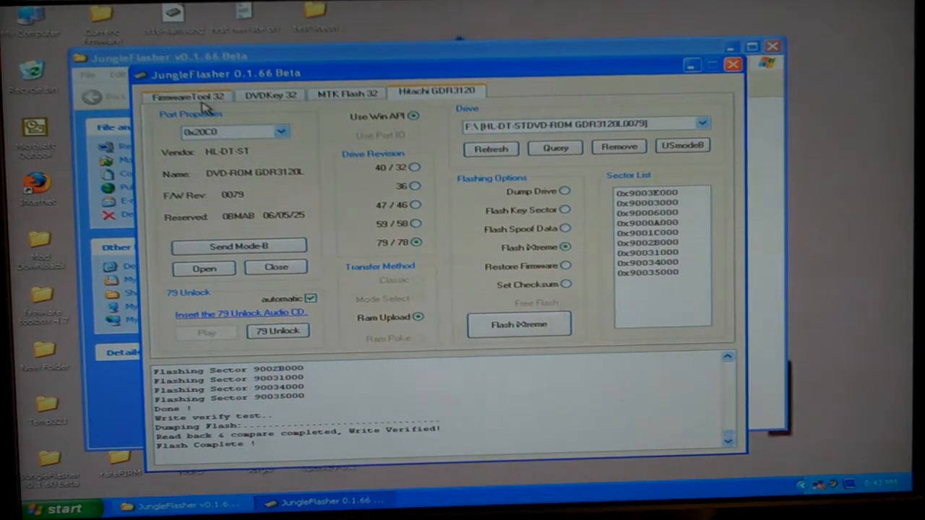
pyautogui.click(189, 95)
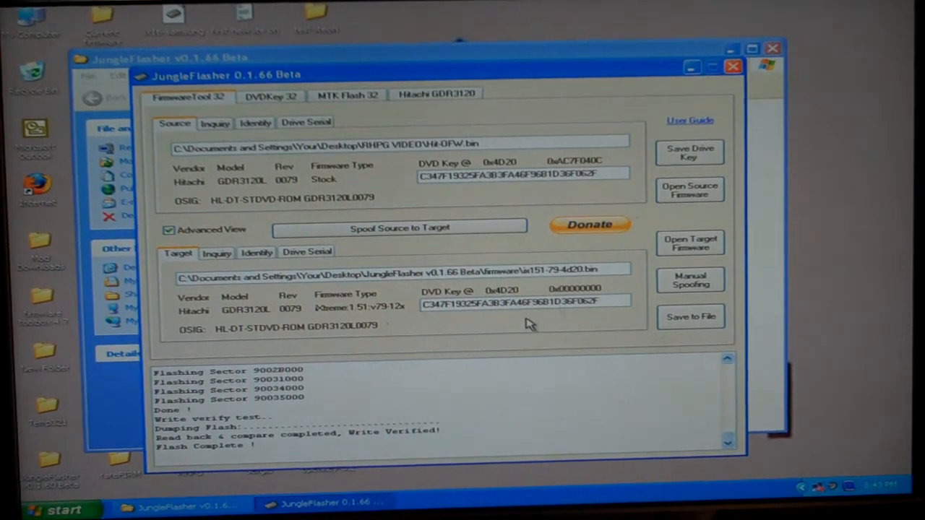
pyautogui.click(436, 93)
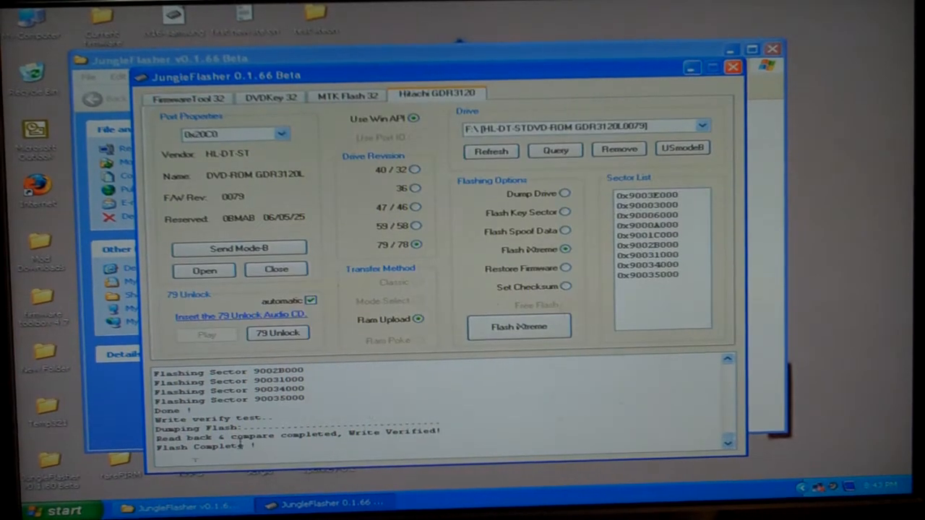